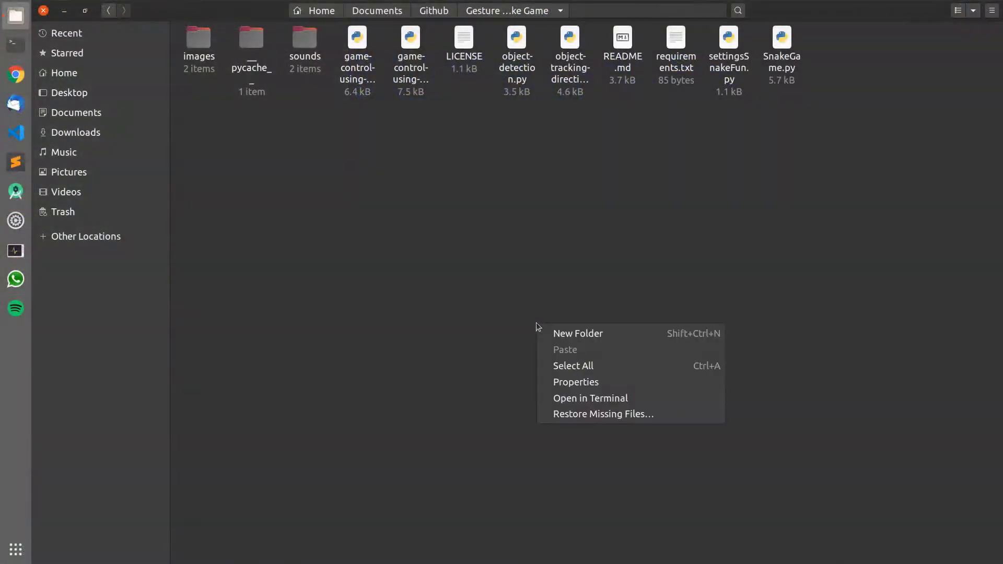
- Open a terminal in the project folder and type the python object-detection.py command
click(590, 399)
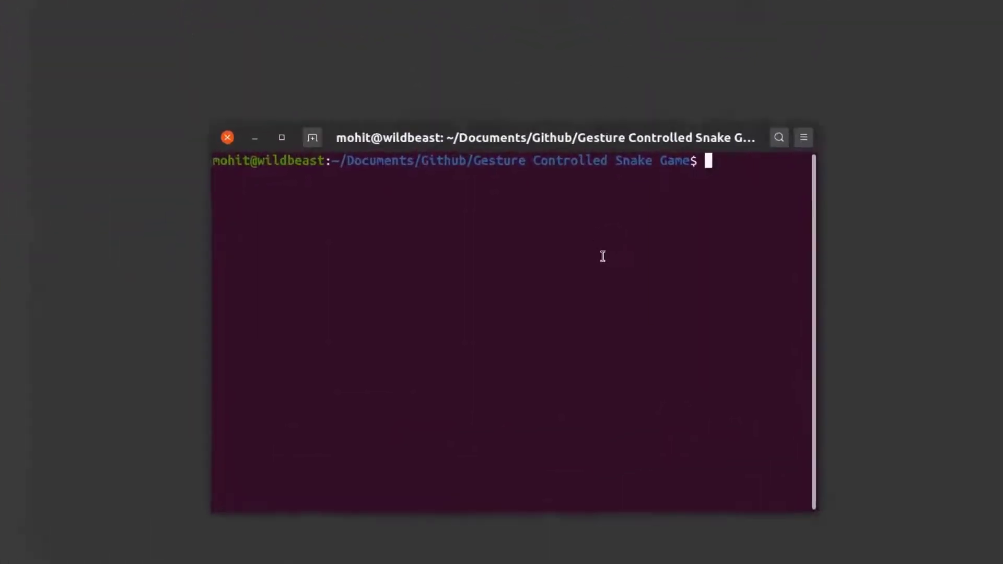
text(python)
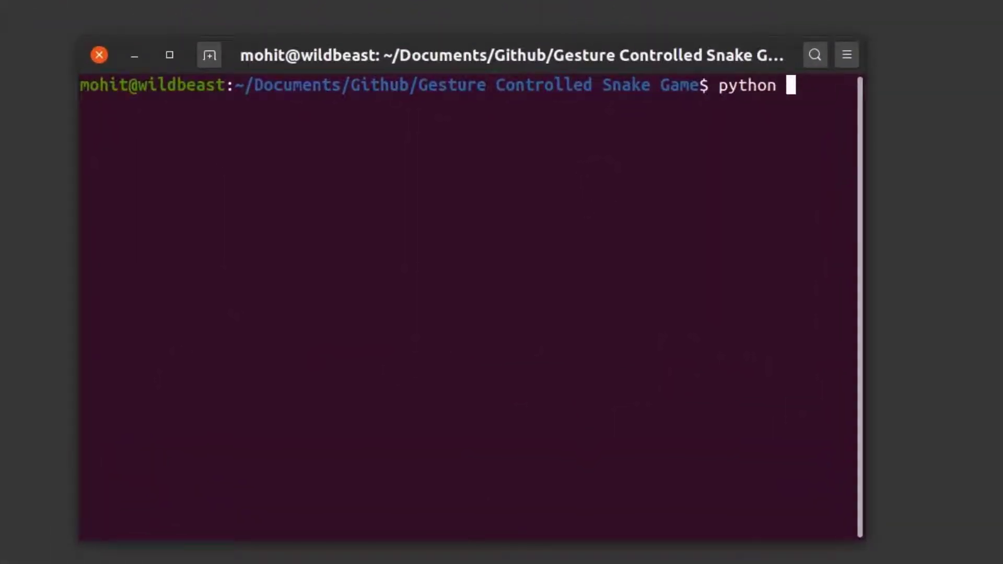
text(objet)
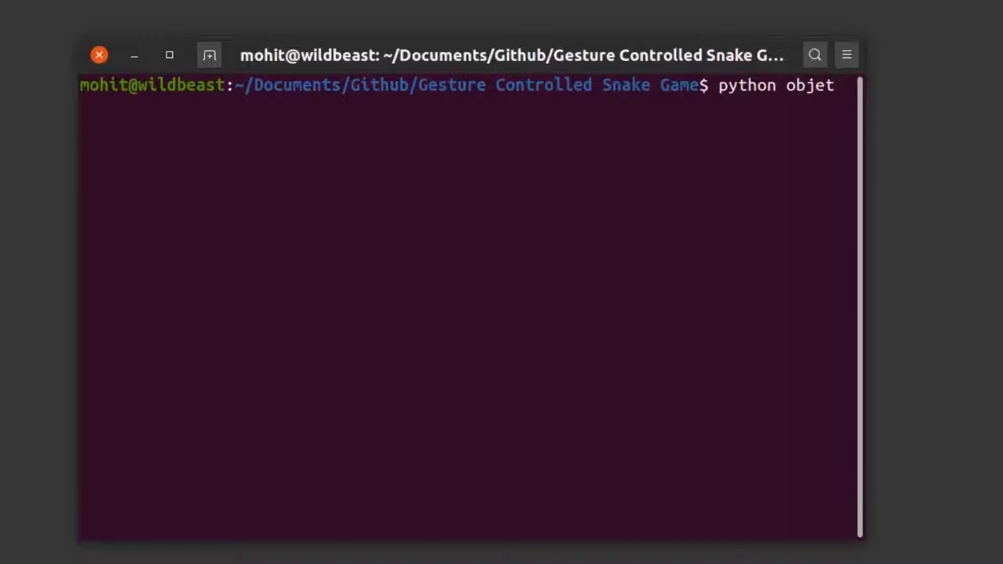
text(ct-)
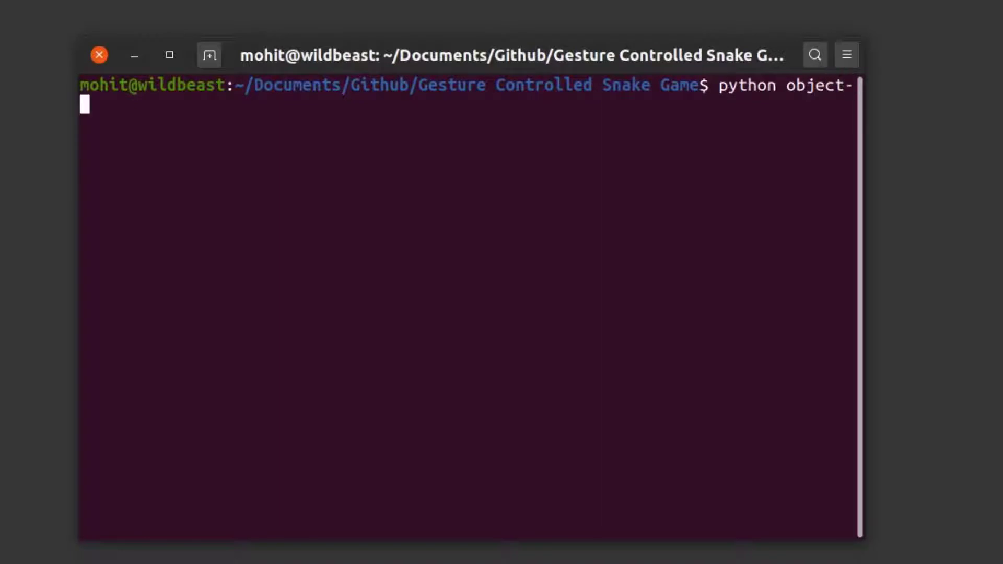
text(detection.py)
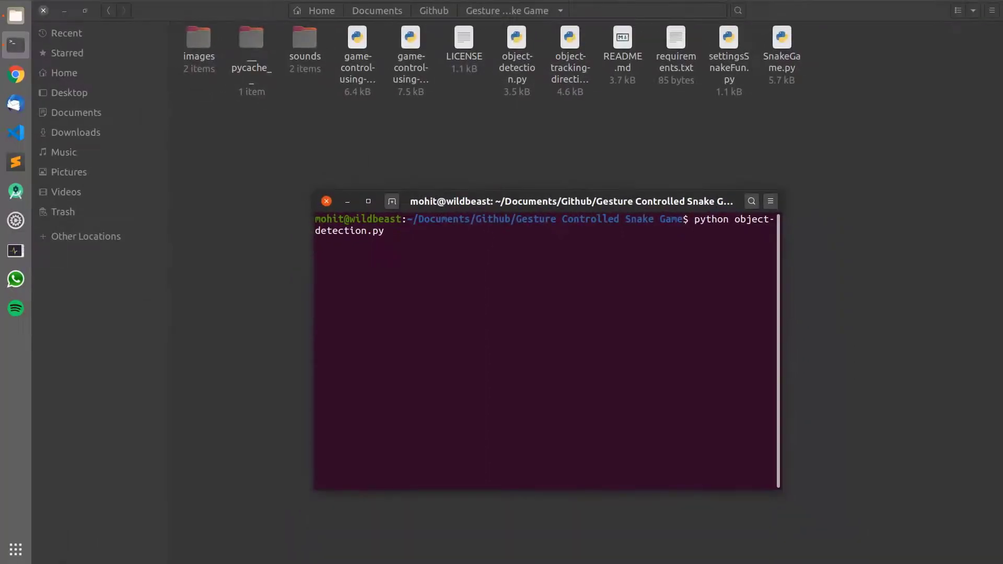
- Run object-detection.py and reposition the webcam Frame window to check tracking of the held object
key(Return)
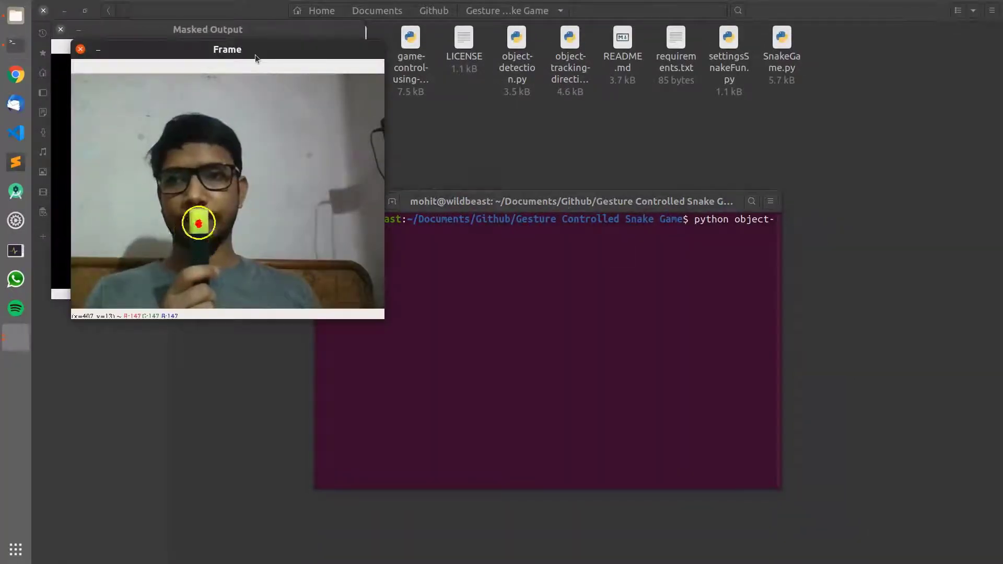
drag(227, 50, 488, 133)
text(pyth)
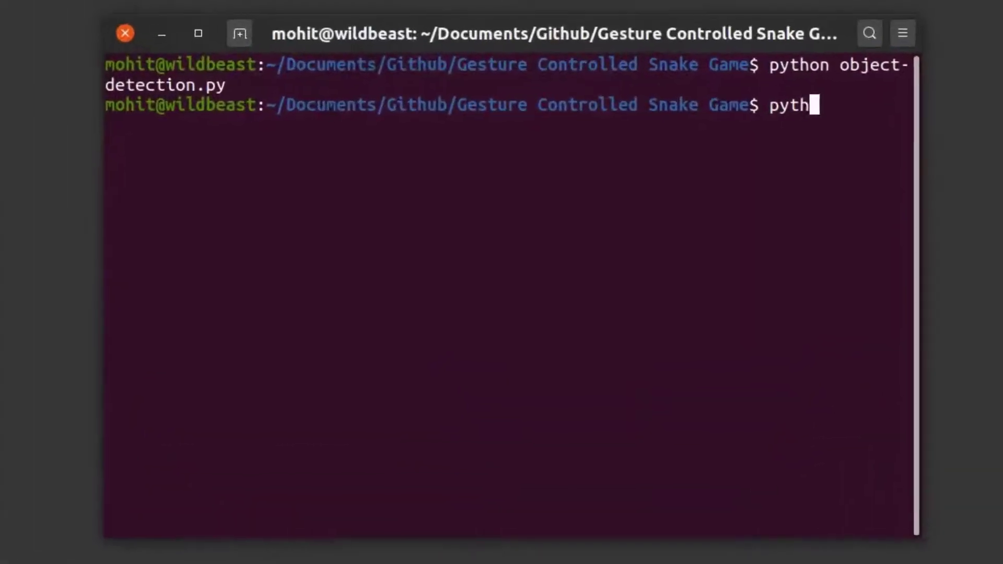
- Run python object-tracking-direction-detection.py to test direction detection from the webcam
text(o)
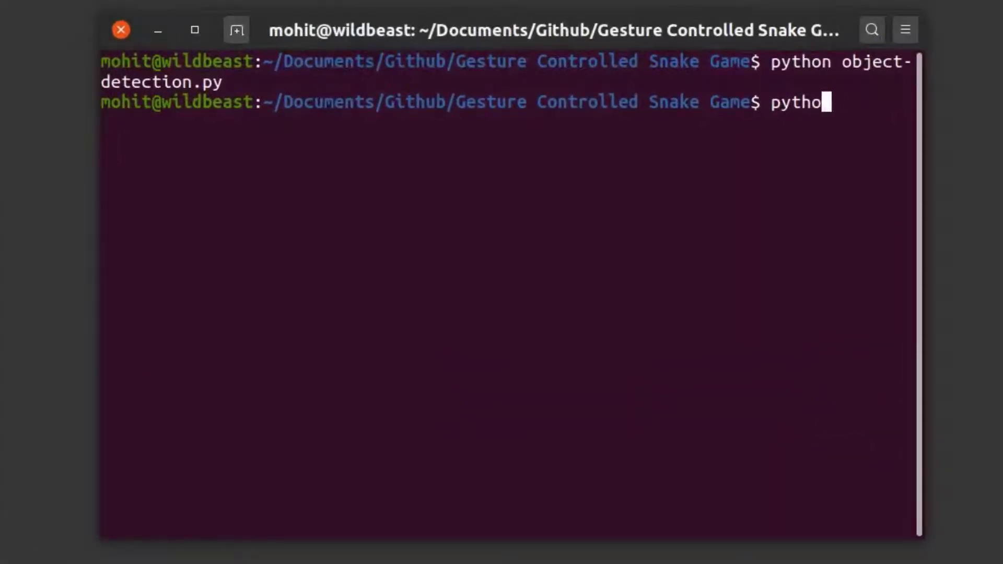
text(n obje)
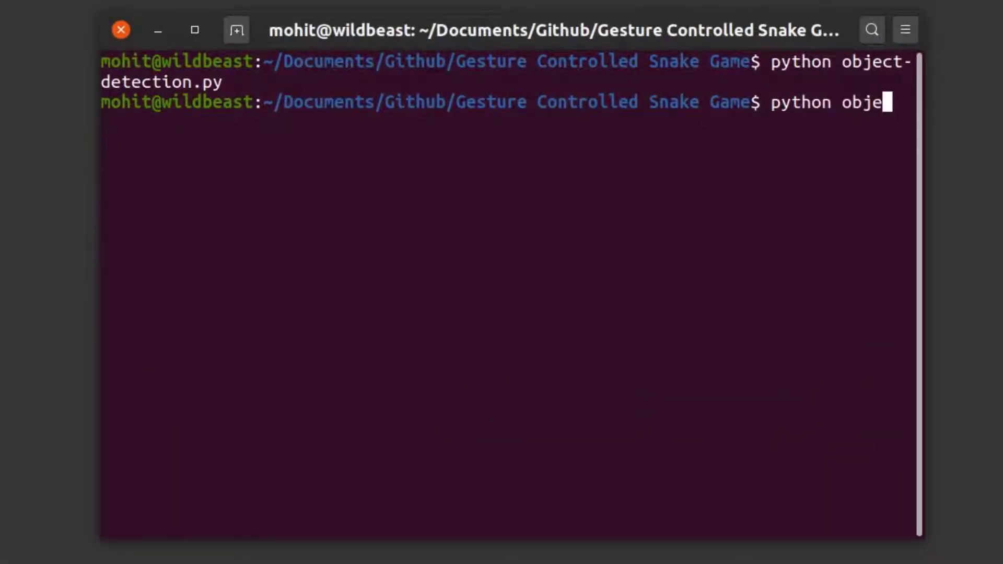
text(ct-)
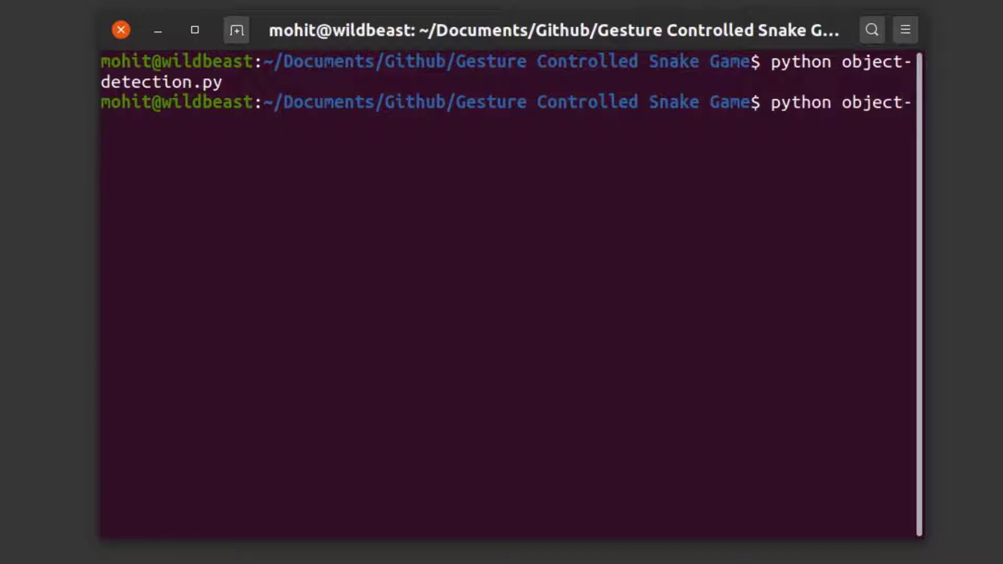
text(tra)
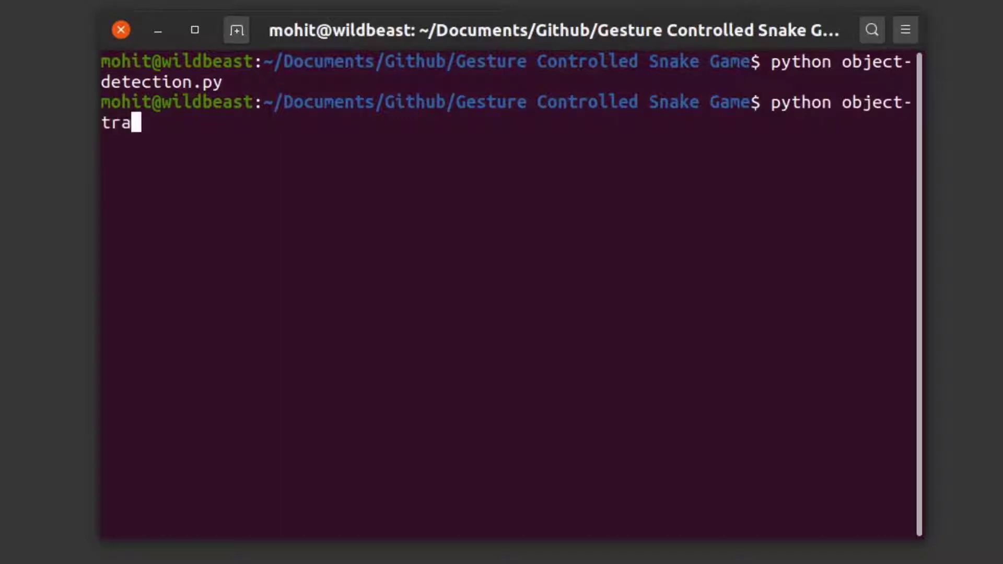
text(cking-direction-detection.py)
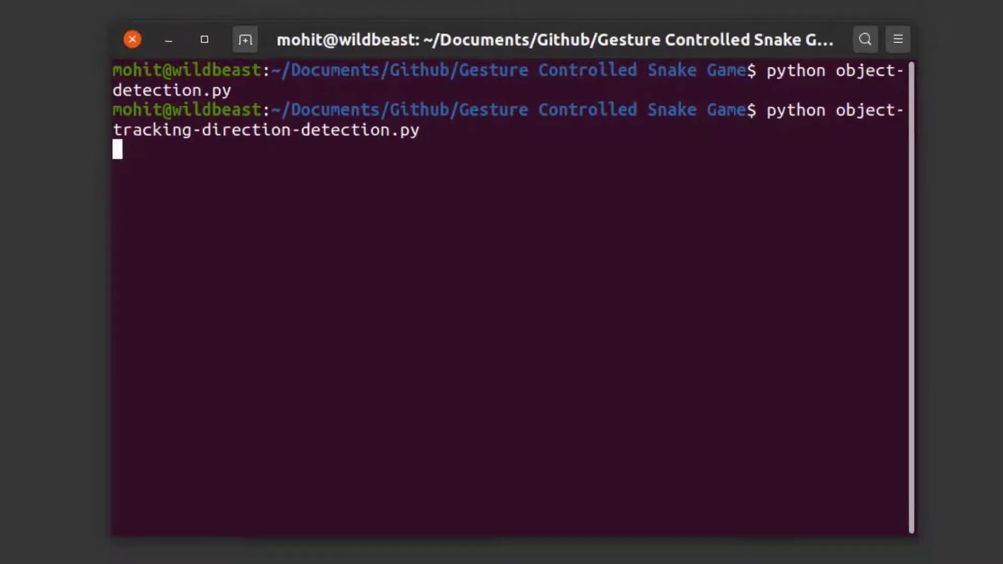
key(Return)
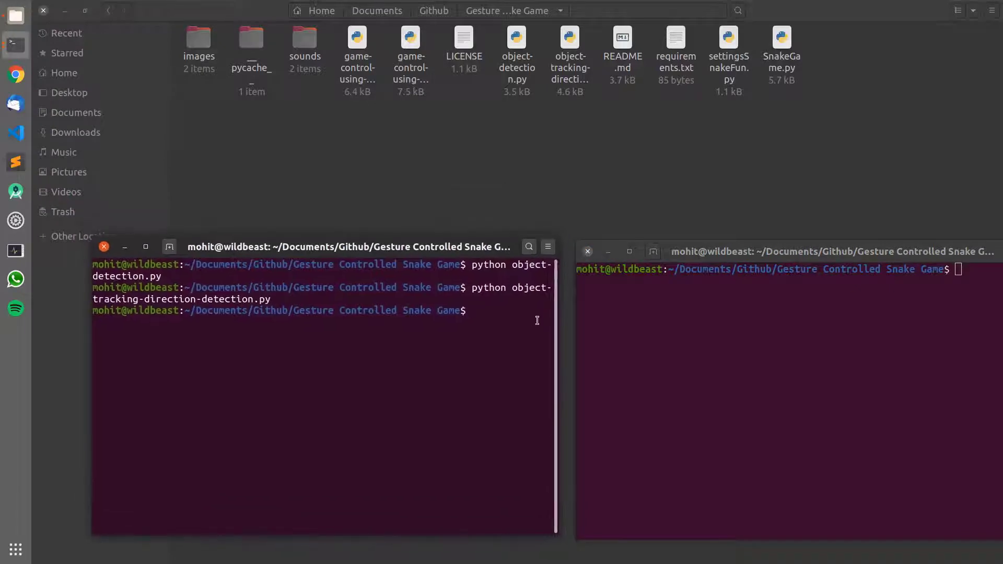
- Launch python SnakeGame.py, centre its window, and start a round with Space
text(pyt)
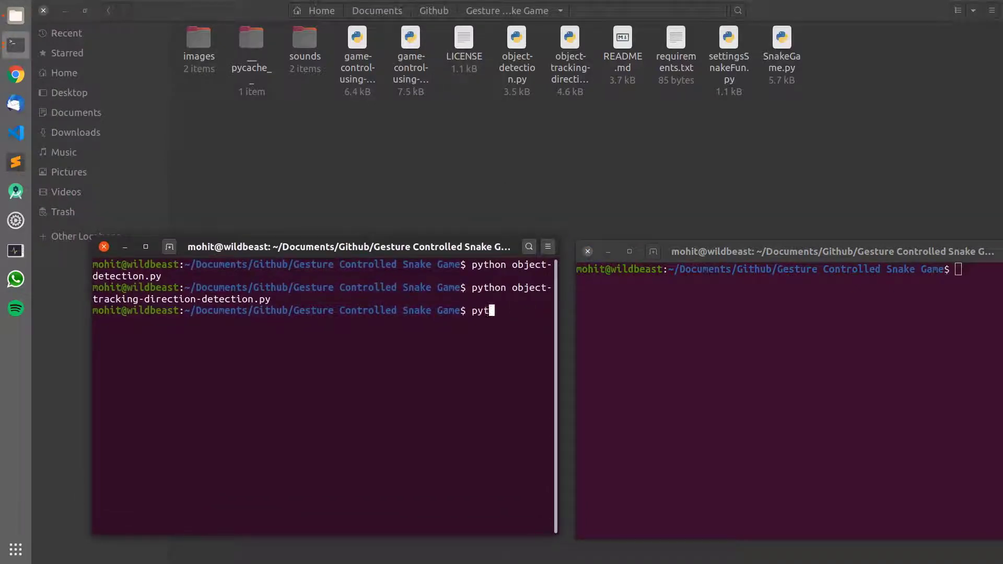
text(hon SnakeGame.py)
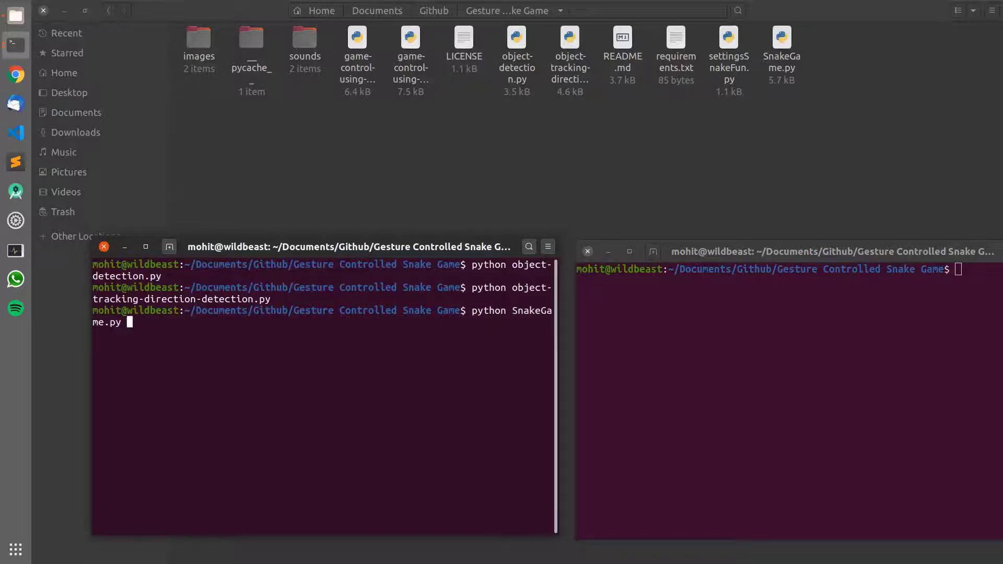
key(Return)
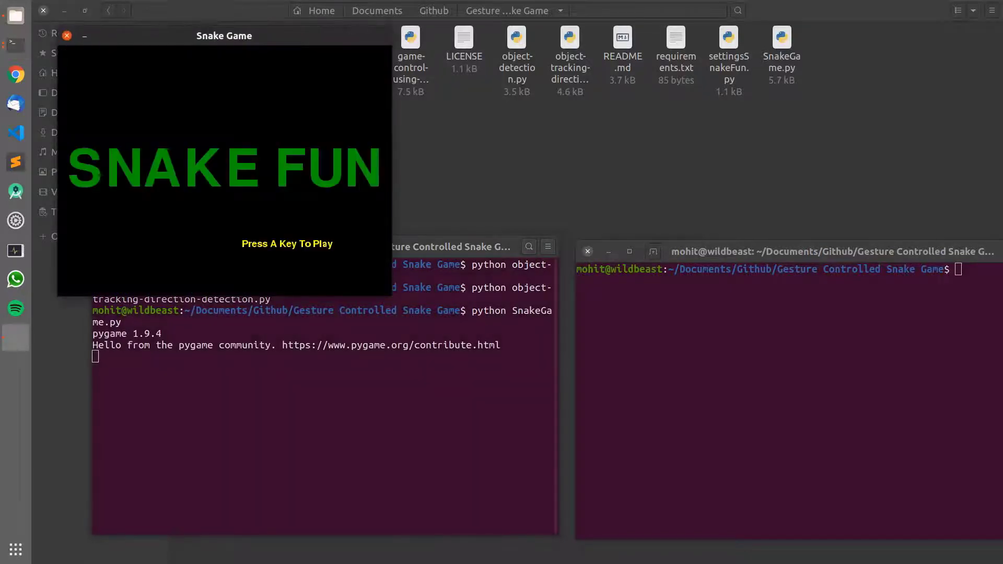
drag(223, 36, 489, 147)
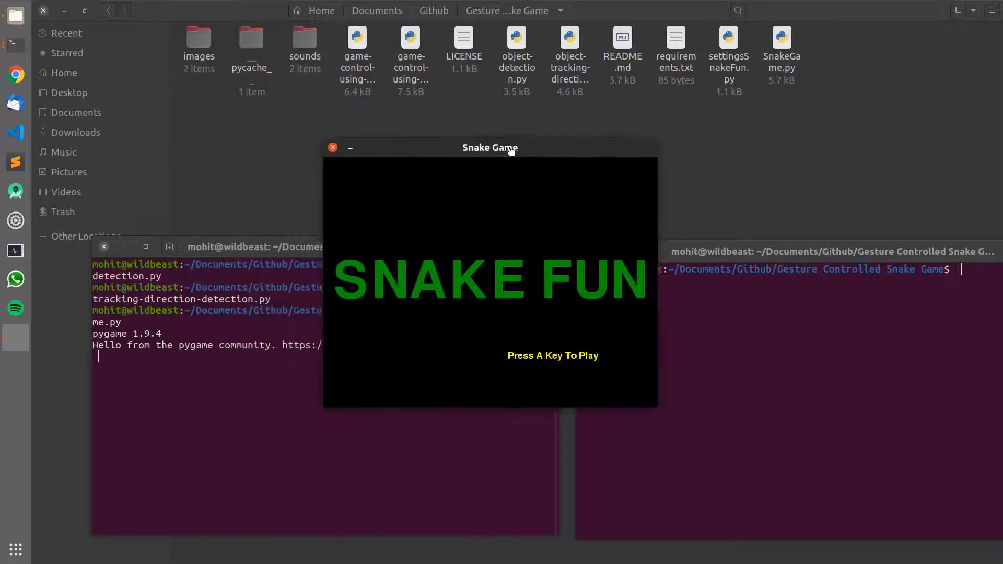
drag(489, 147, 504, 158)
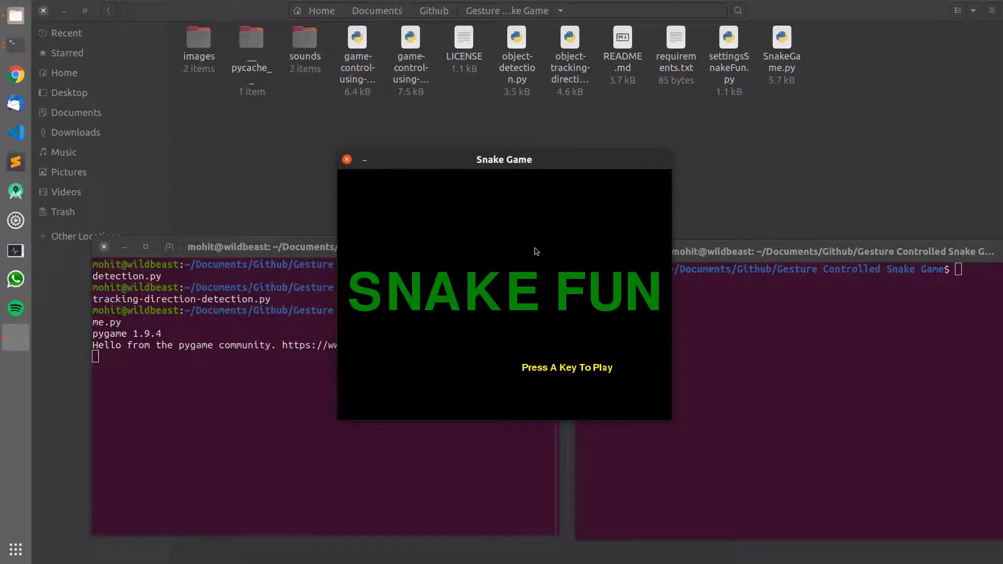
key(space)
text(p)
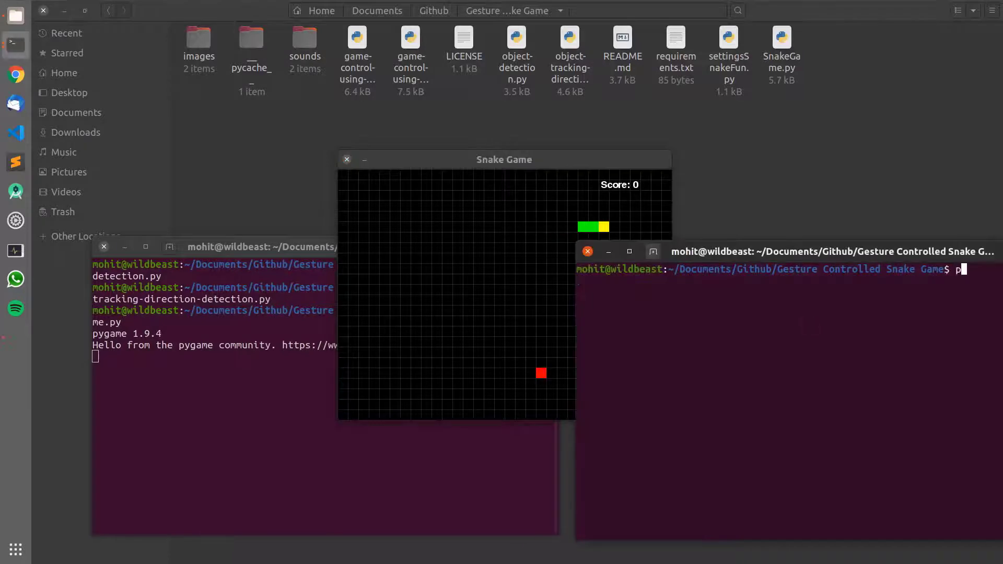
- Place the second terminal beside the game and type python game-control-using-object-tracking-multithreaded.py
text(ythi)
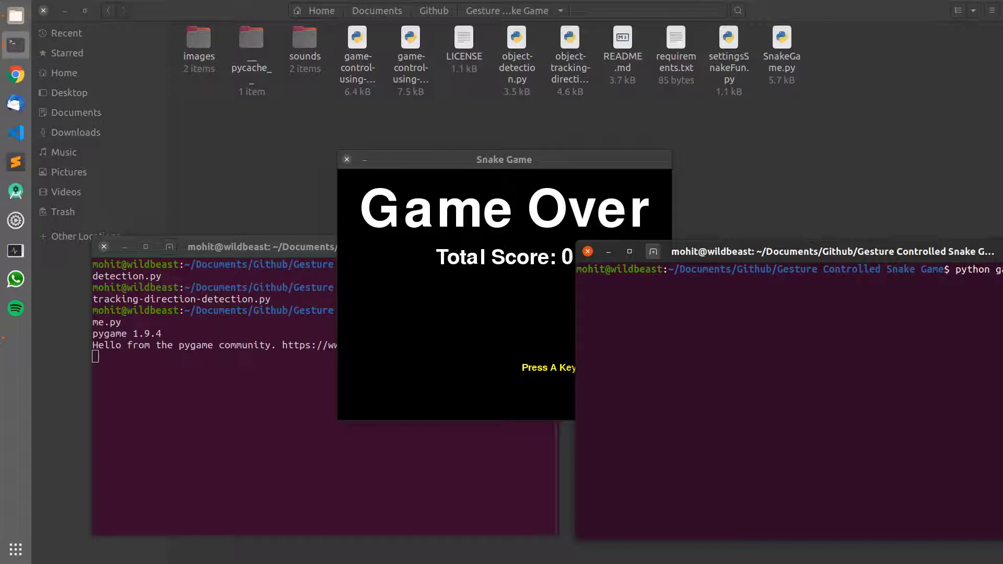
drag(832, 251, 784, 251)
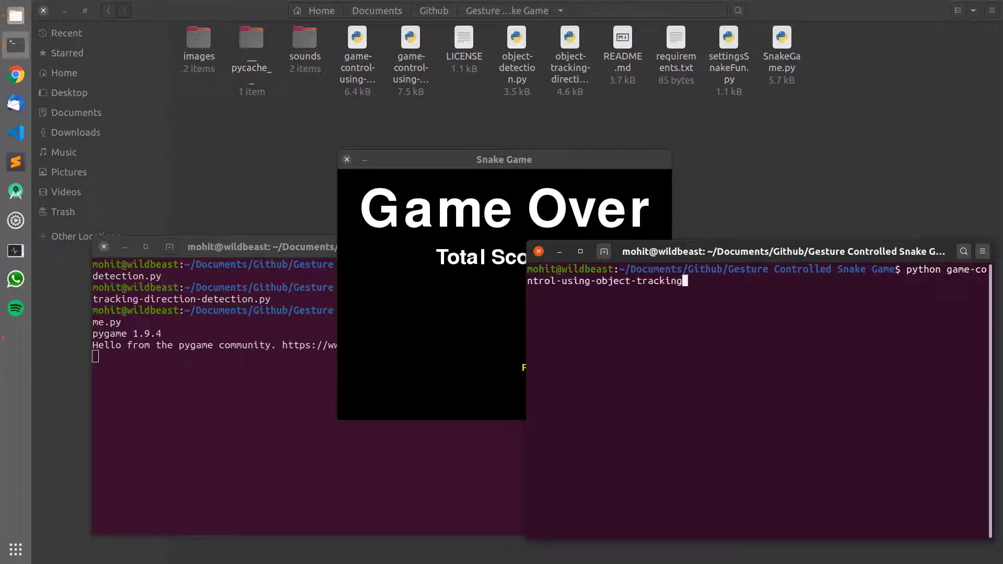
text(-mu)
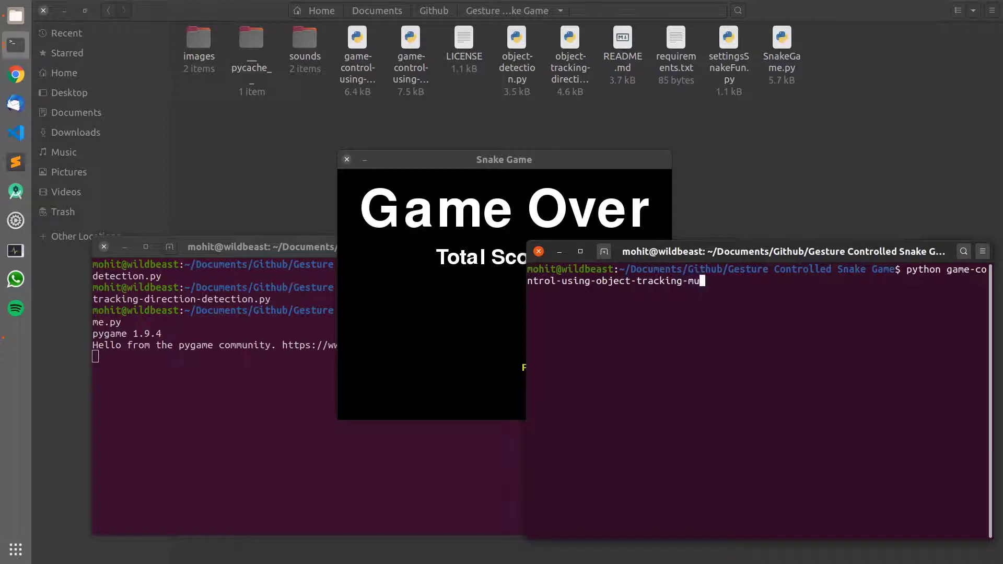
text(ltithreaded.py)
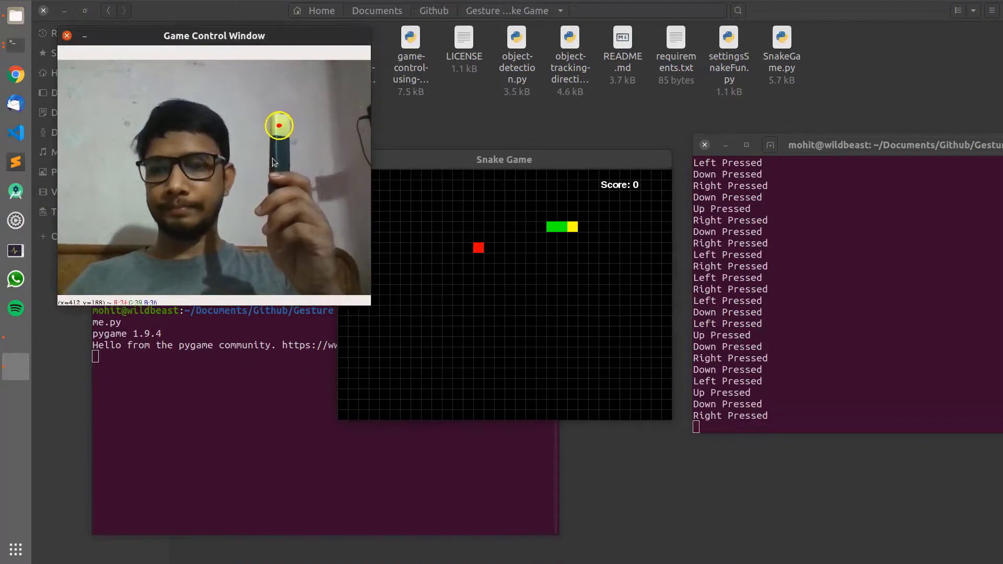
- After steering the snake with the green object, close the Game Control Window to stop the script
click(67, 35)
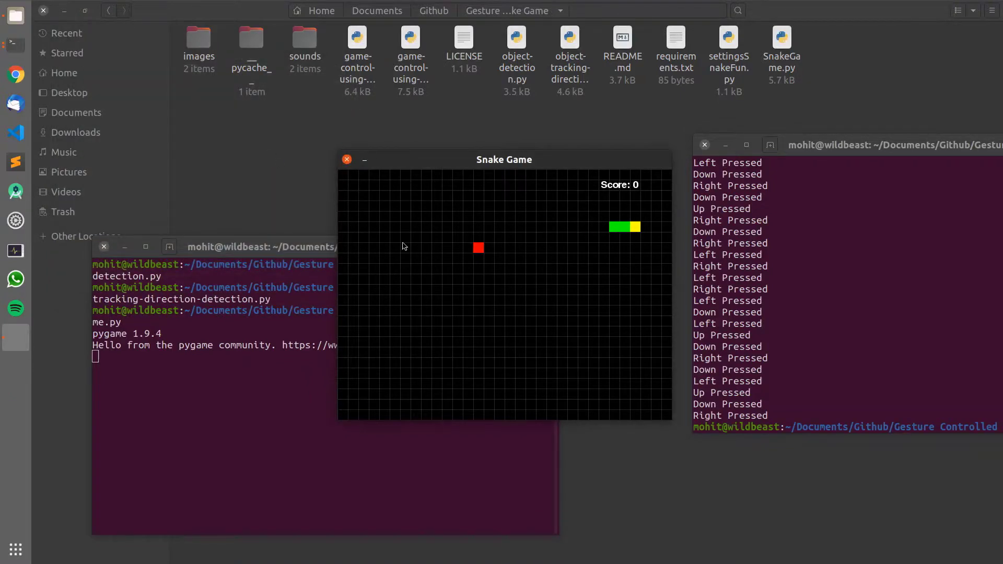